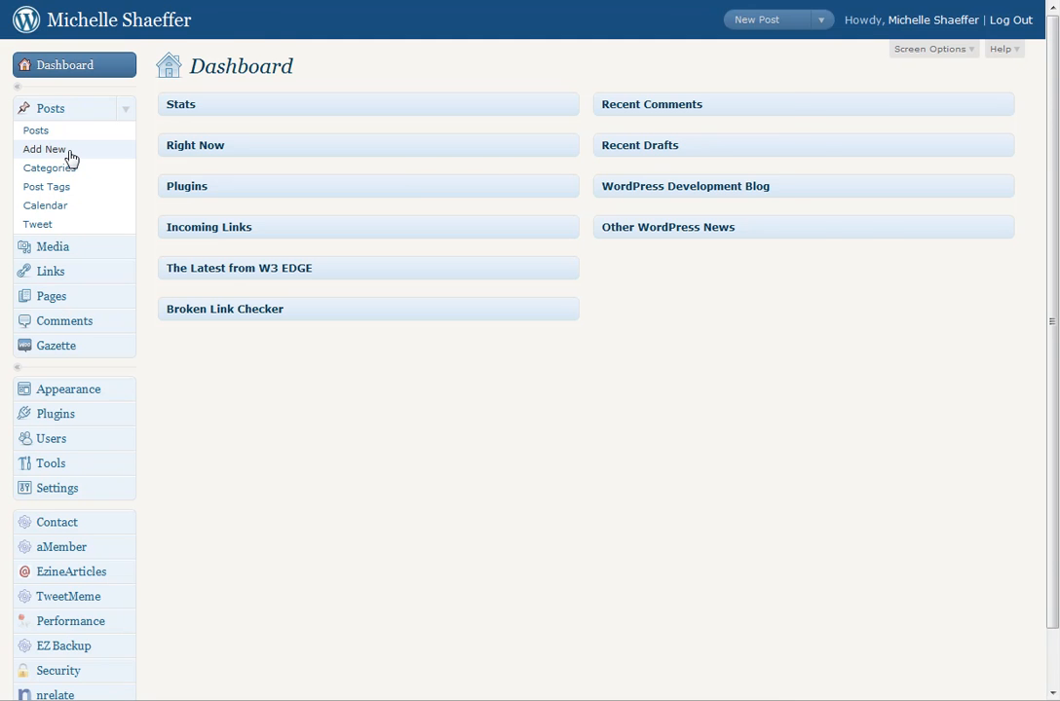
Create a new post titled 'Future Date Post' with body text 'Post here.'
click(43, 148)
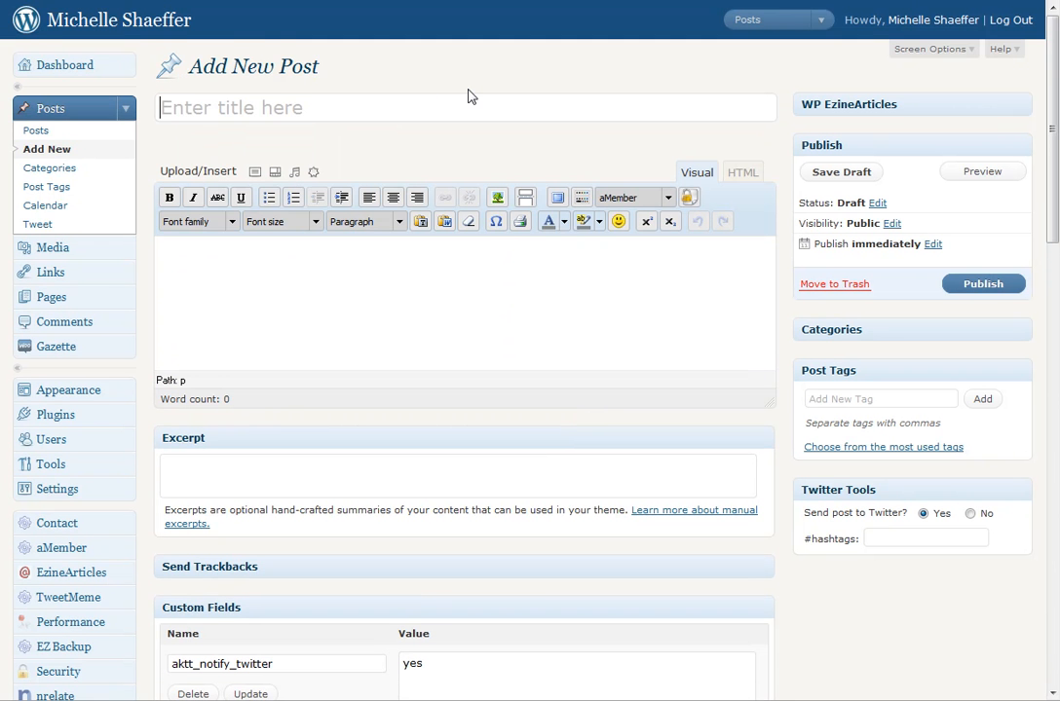
text(Future Date post)
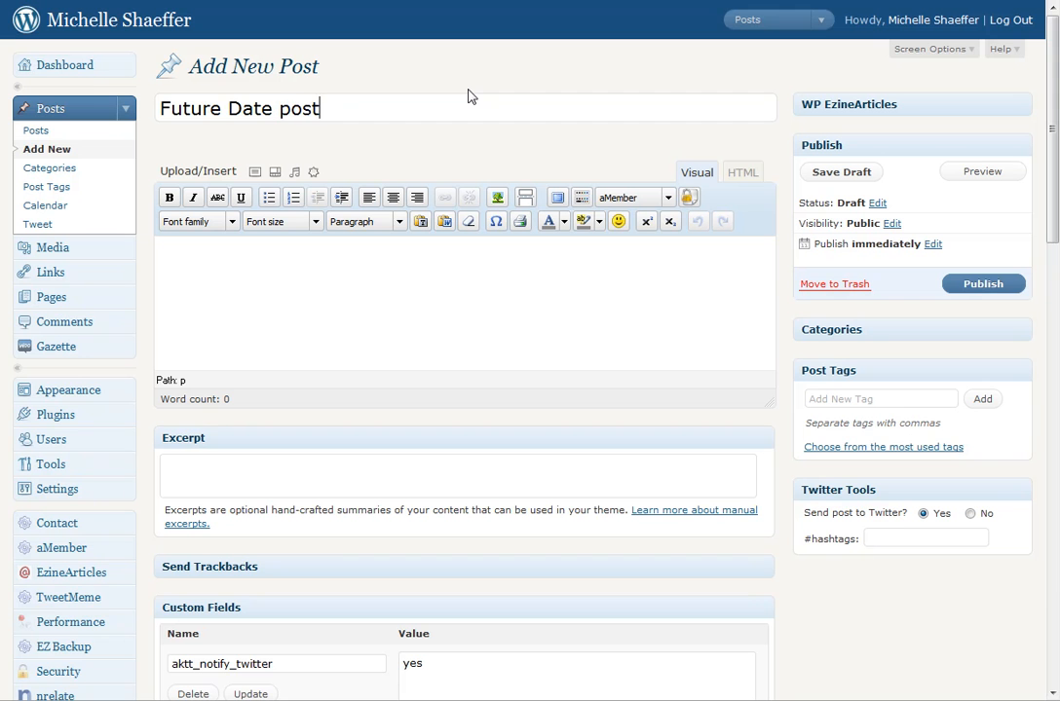
text(Post)
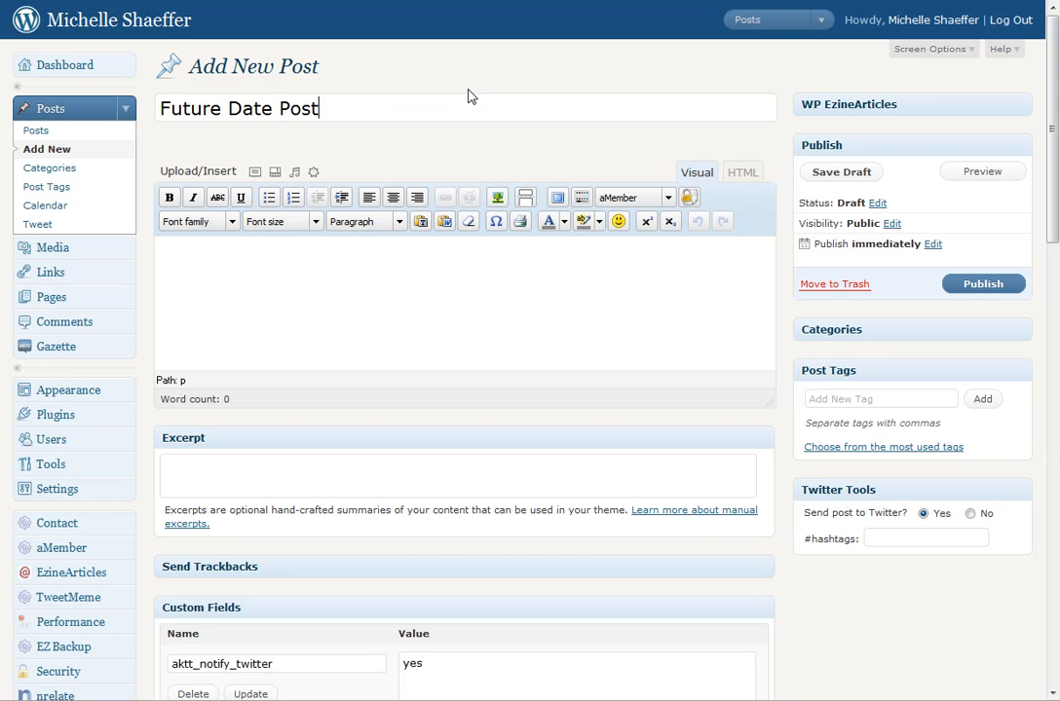
click(840, 171)
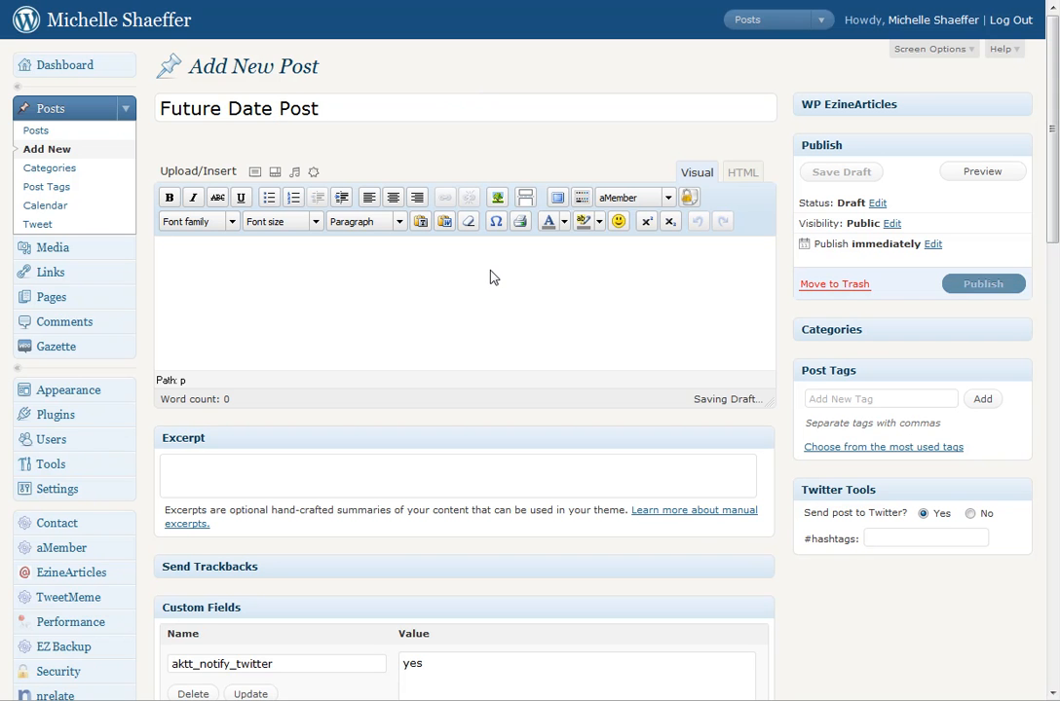
text(Post here.)
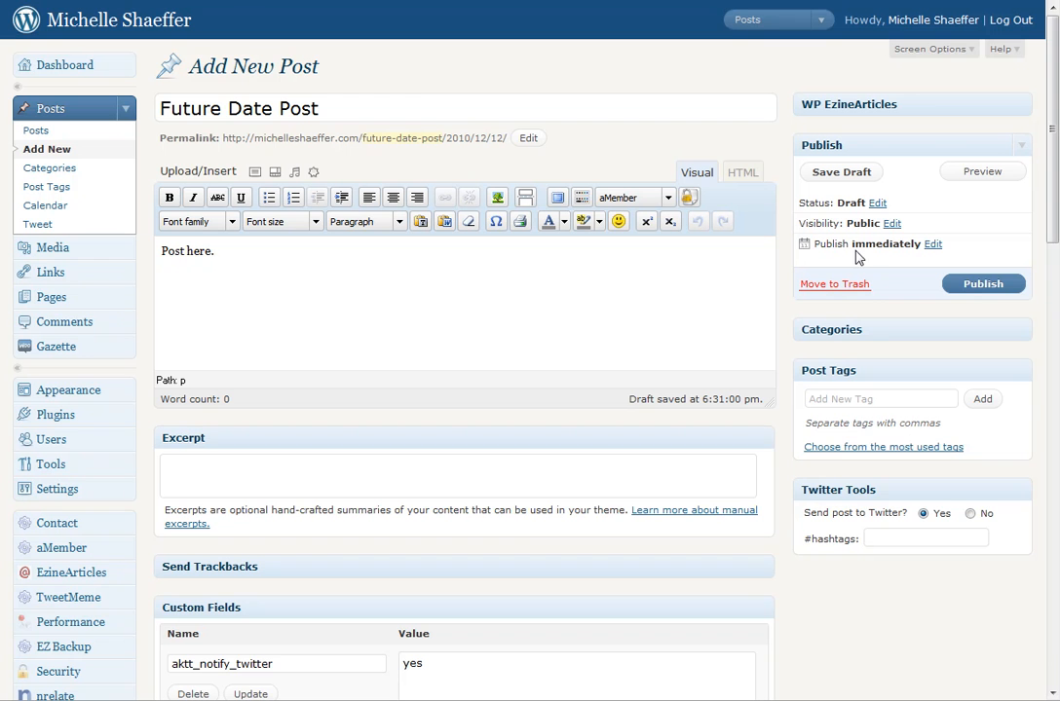
Set the publish time to Dec 15, 2010 at 12:00 and schedule the post
click(932, 244)
text(00)
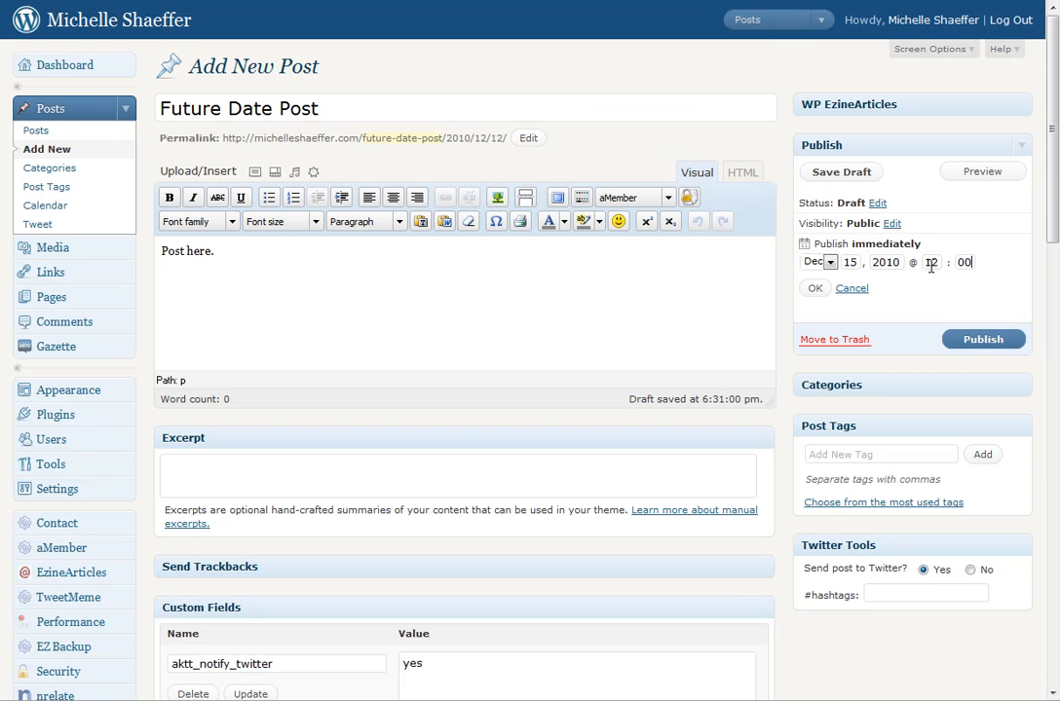
click(815, 288)
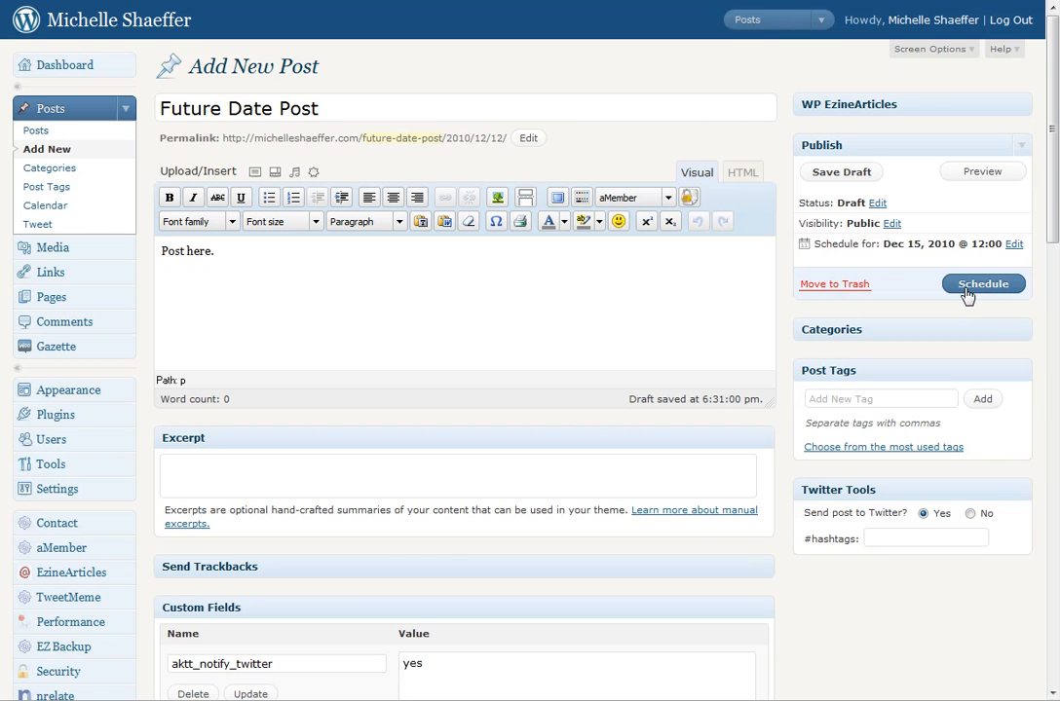
click(983, 284)
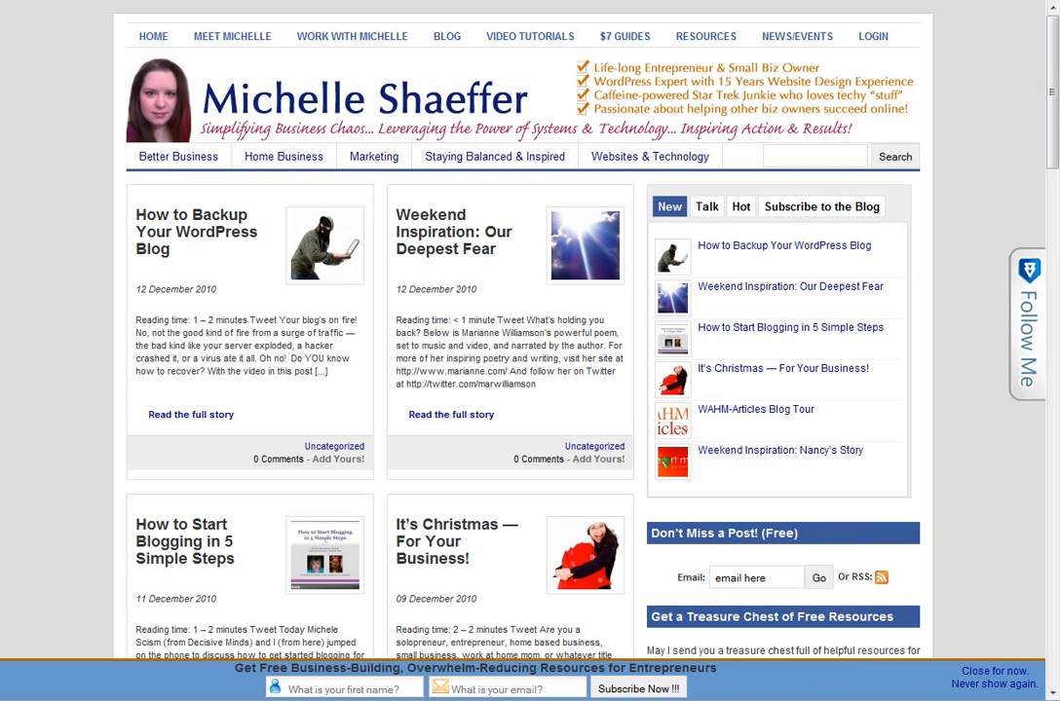
mouse_move(99, 183)
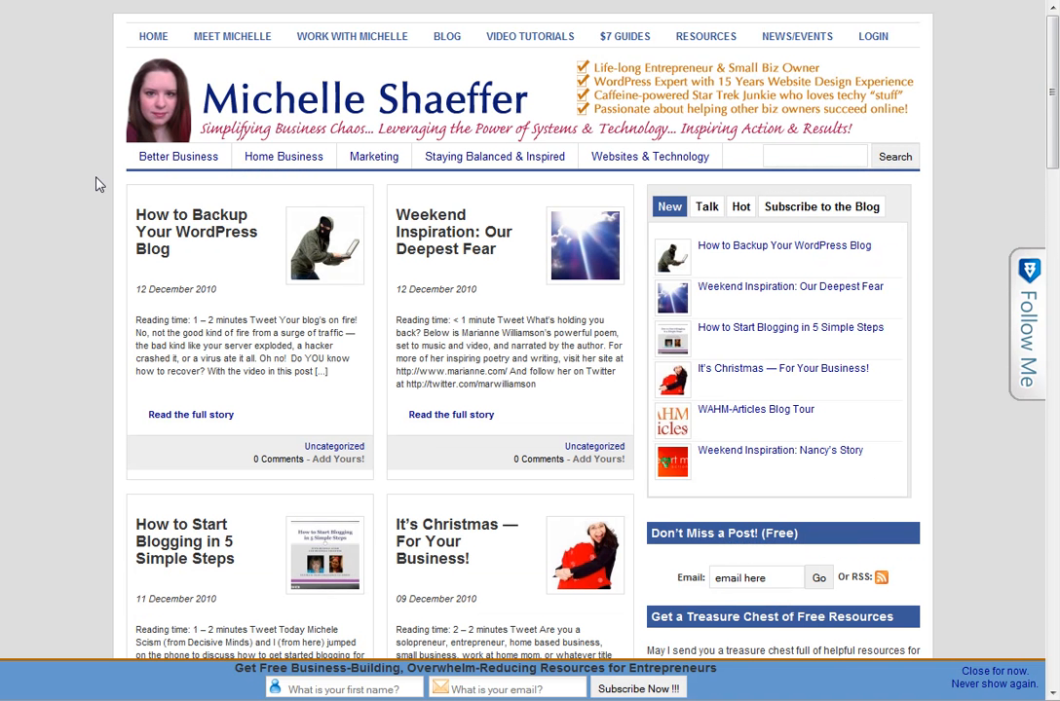
mouse_move(94, 212)
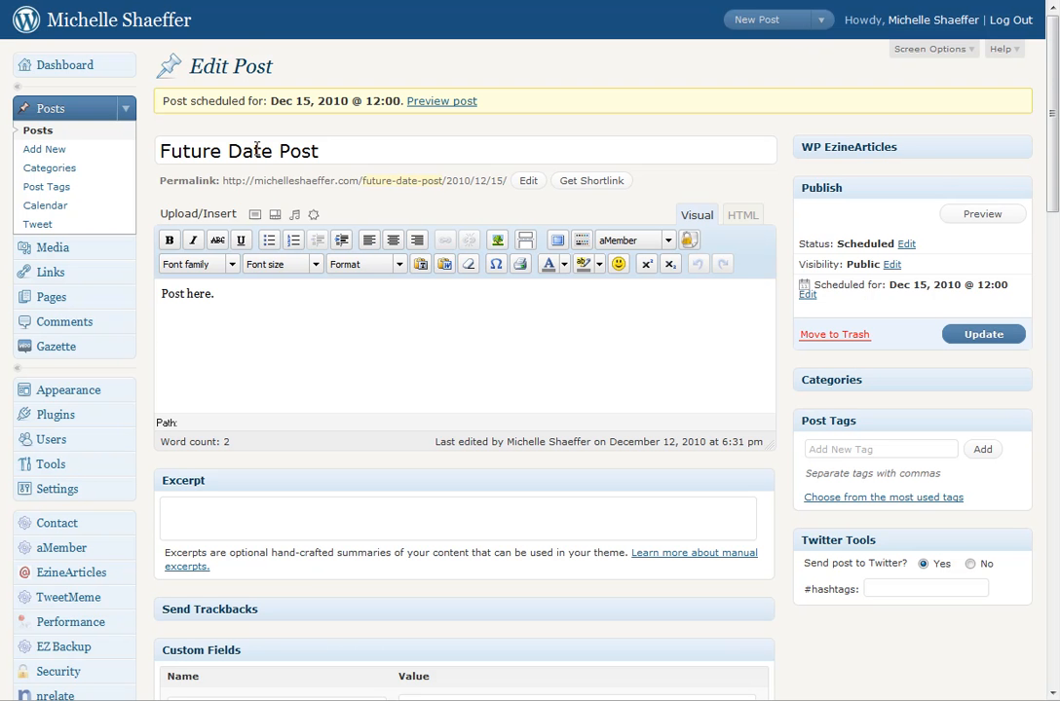
mouse_move(444, 119)
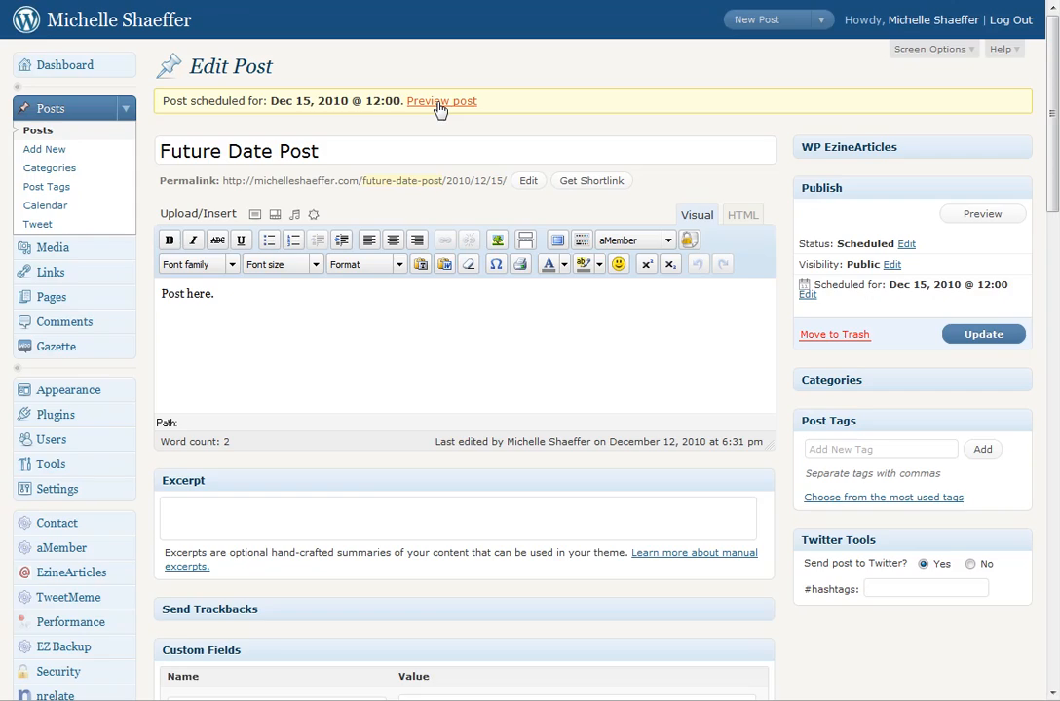
click(440, 101)
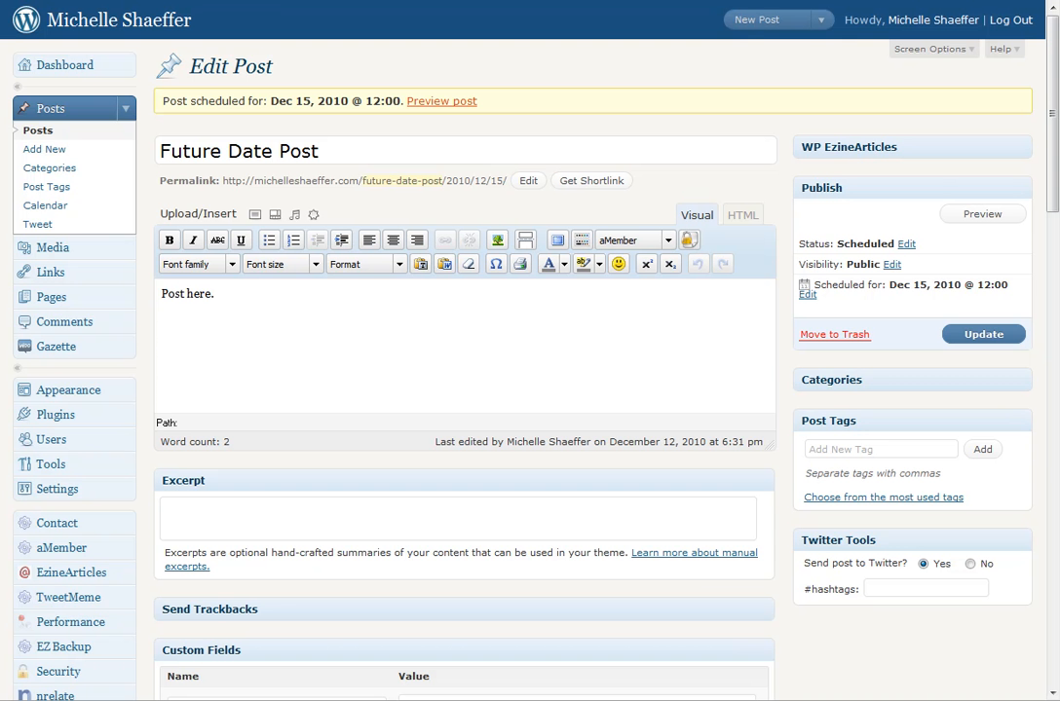
mouse_move(797, 364)
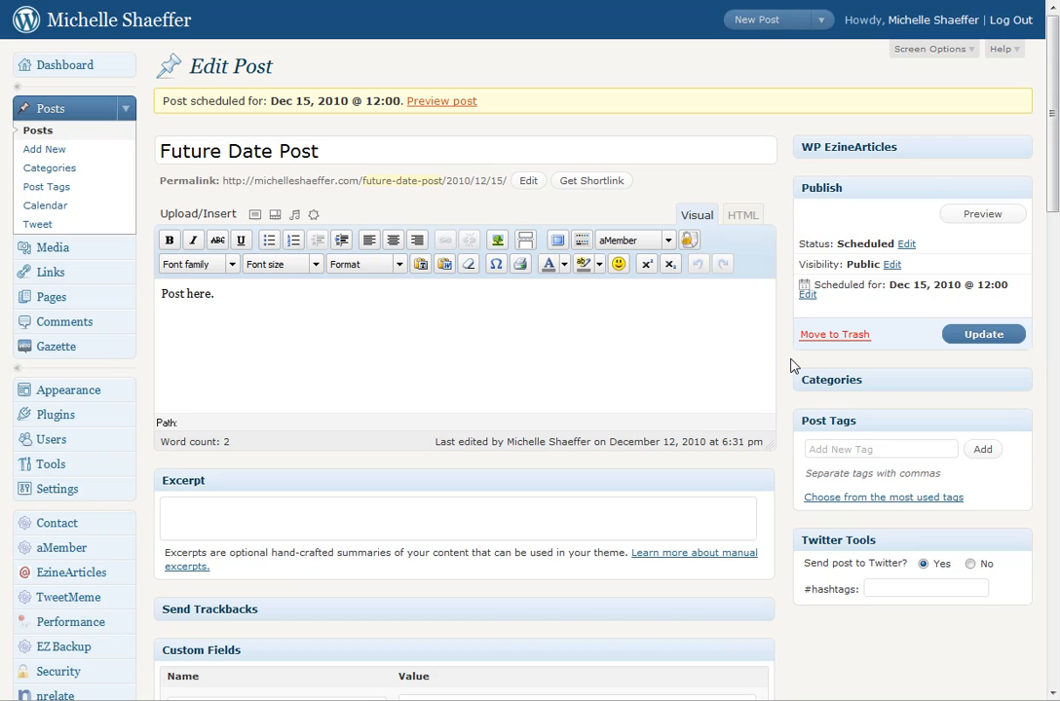
mouse_move(785, 370)
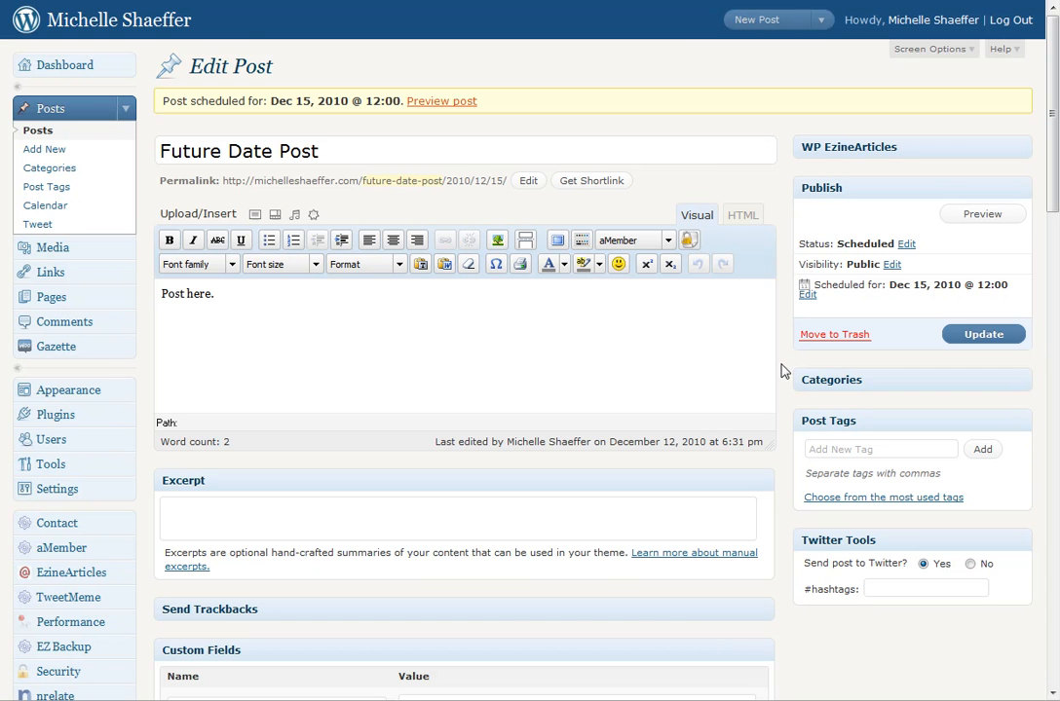
mouse_move(764, 370)
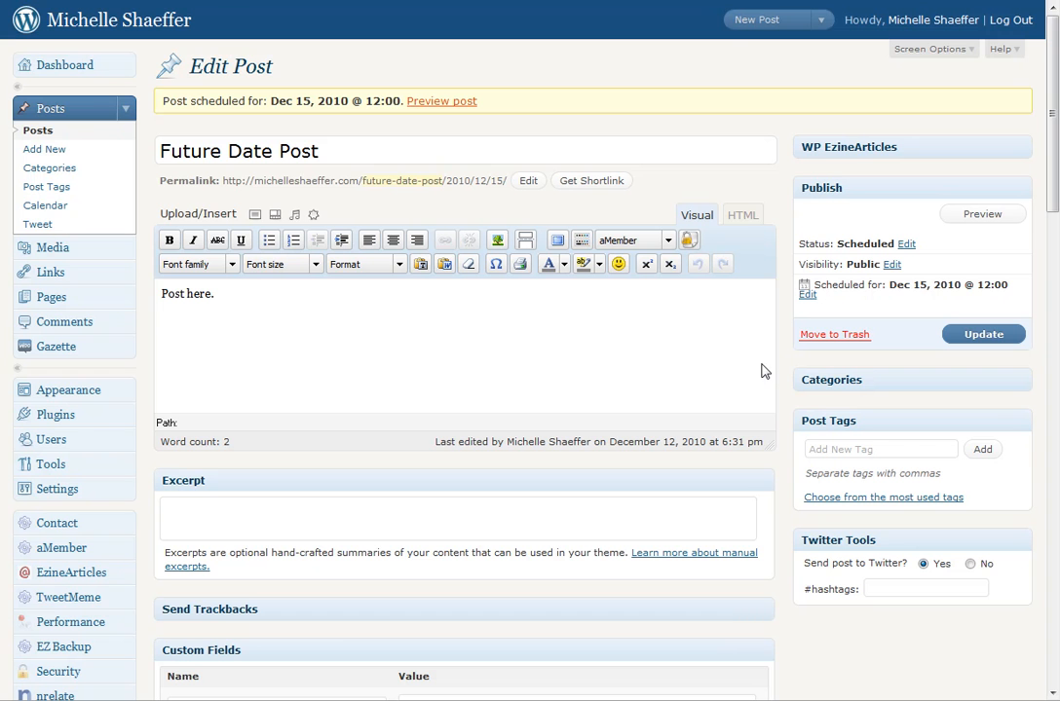
mouse_move(749, 359)
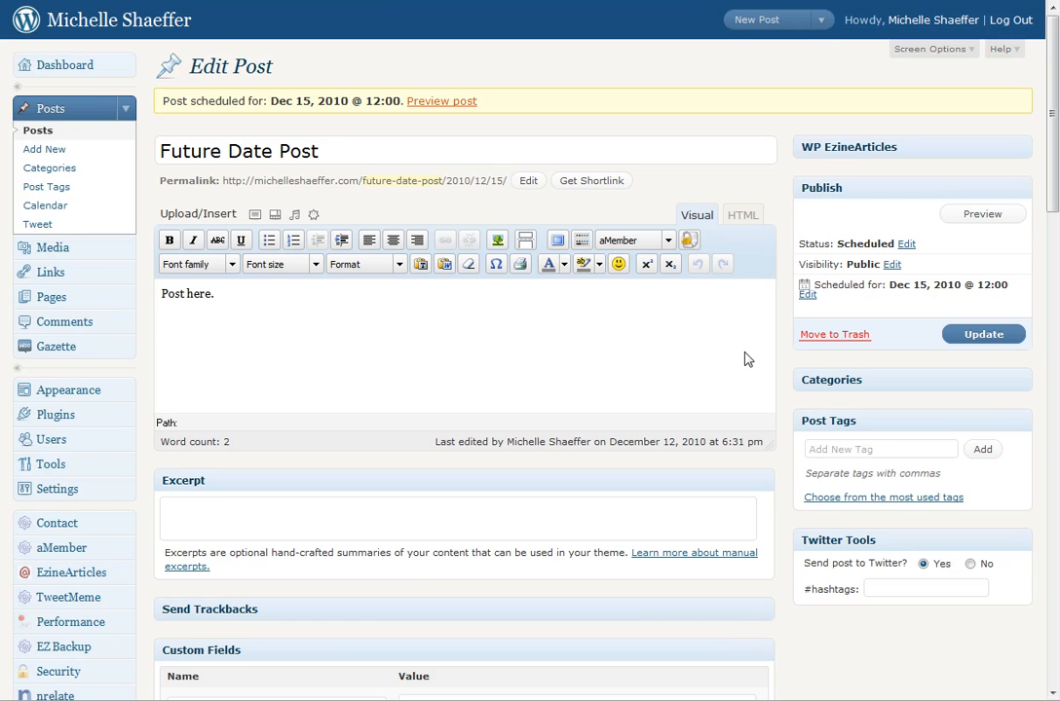
mouse_move(745, 360)
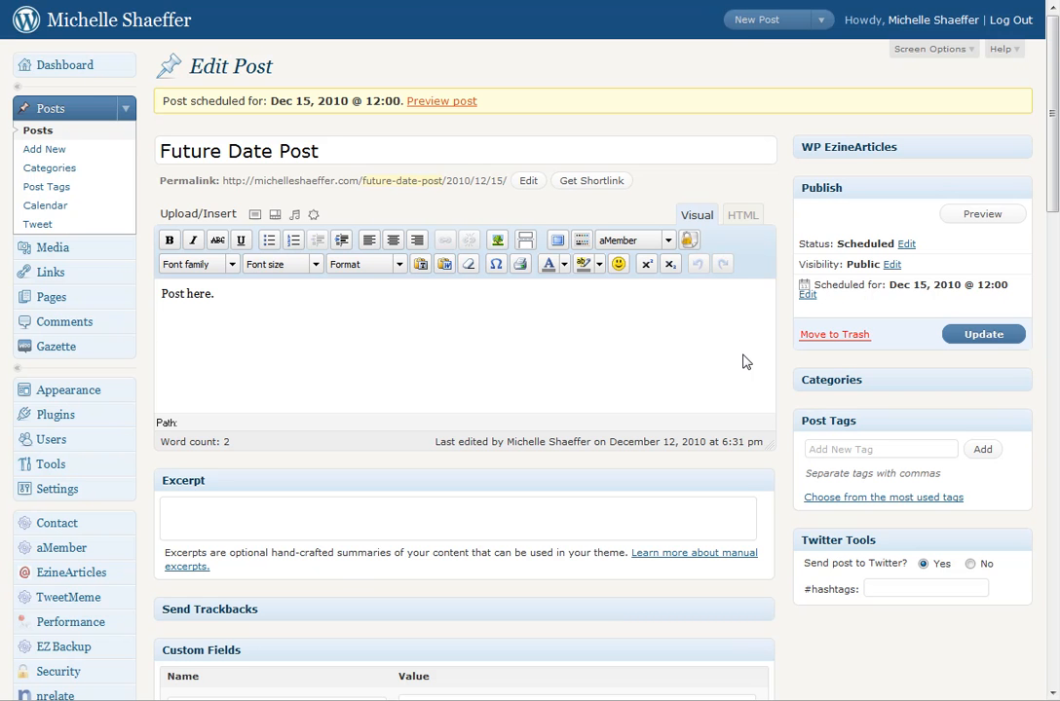
mouse_move(658, 47)
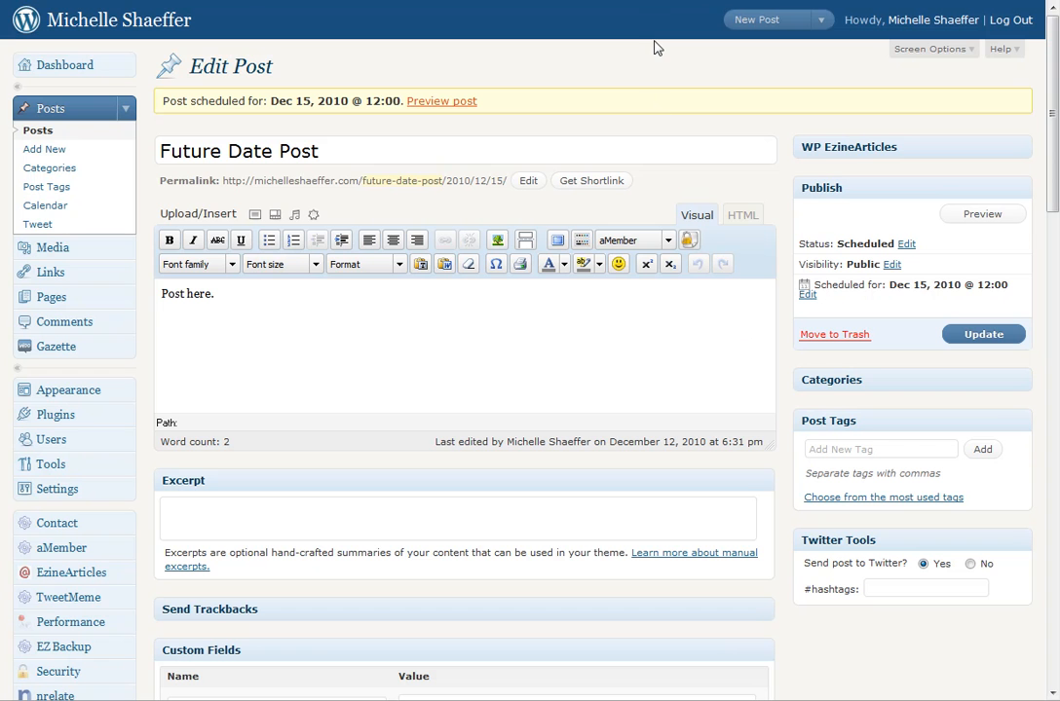